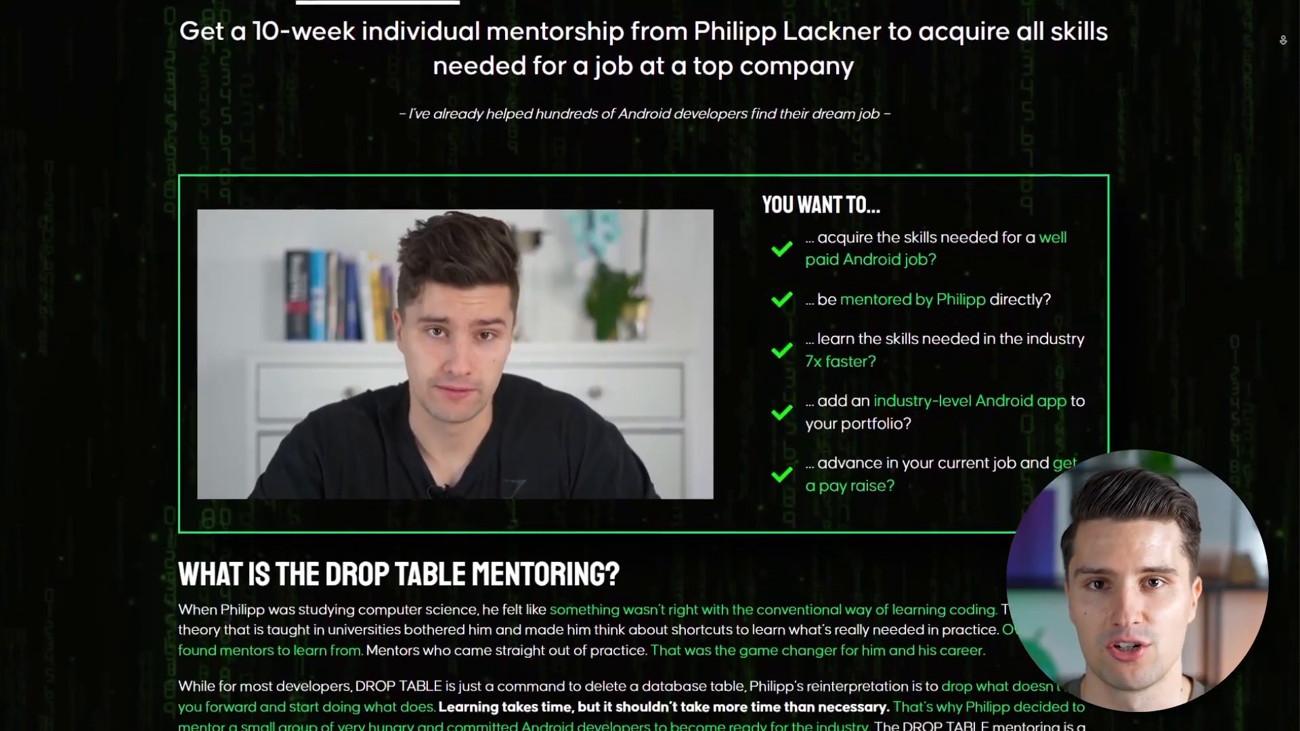
scroll("down", 3)
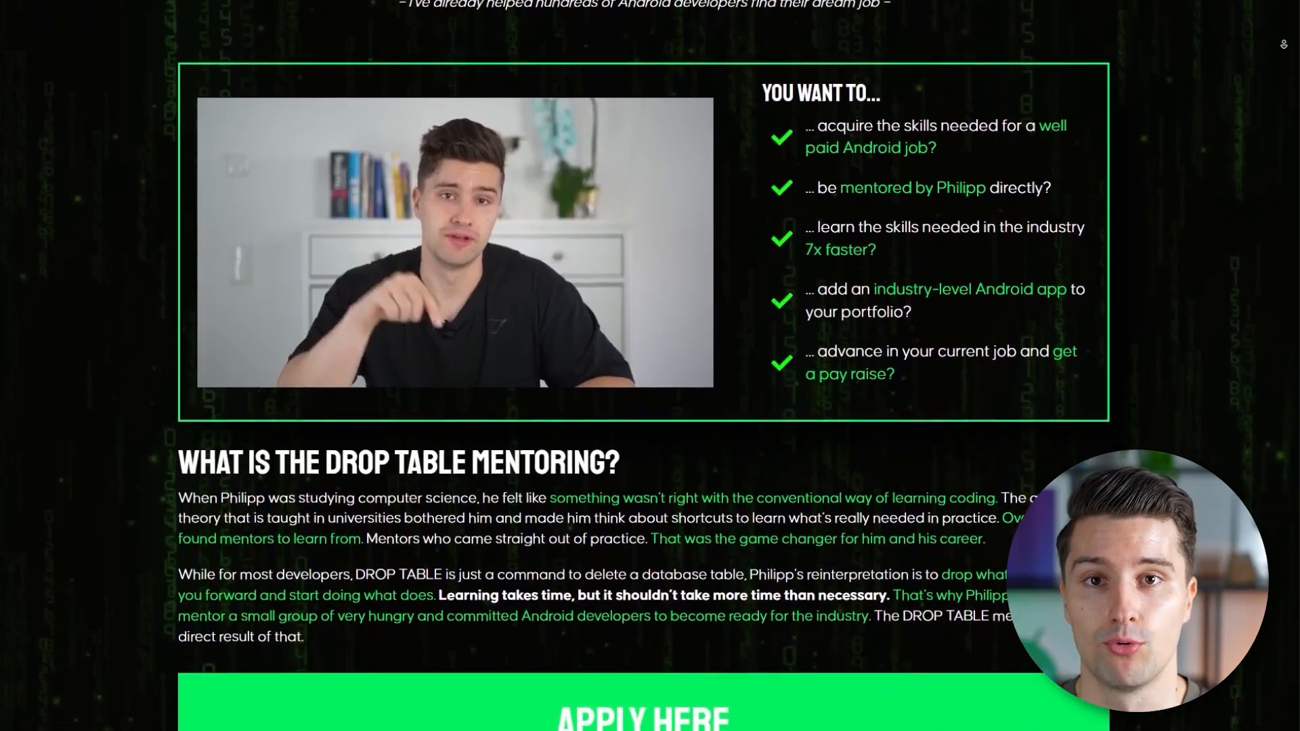